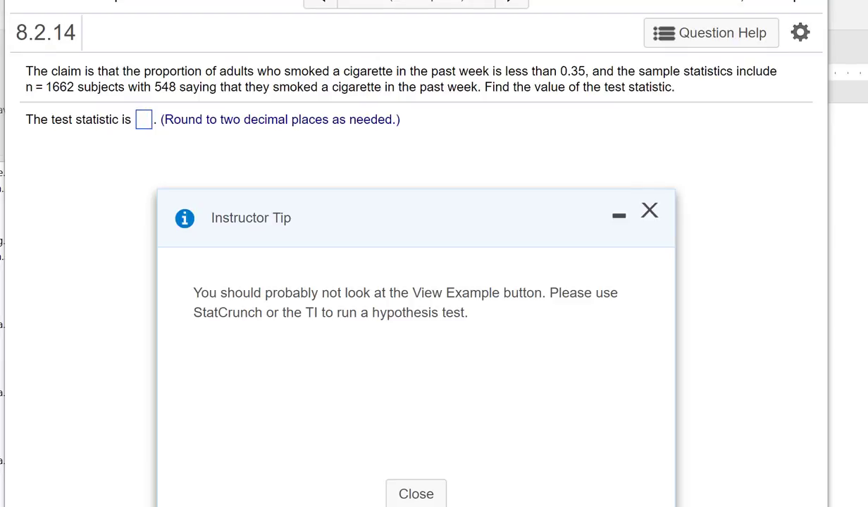
pyautogui.moveTo(587, 365)
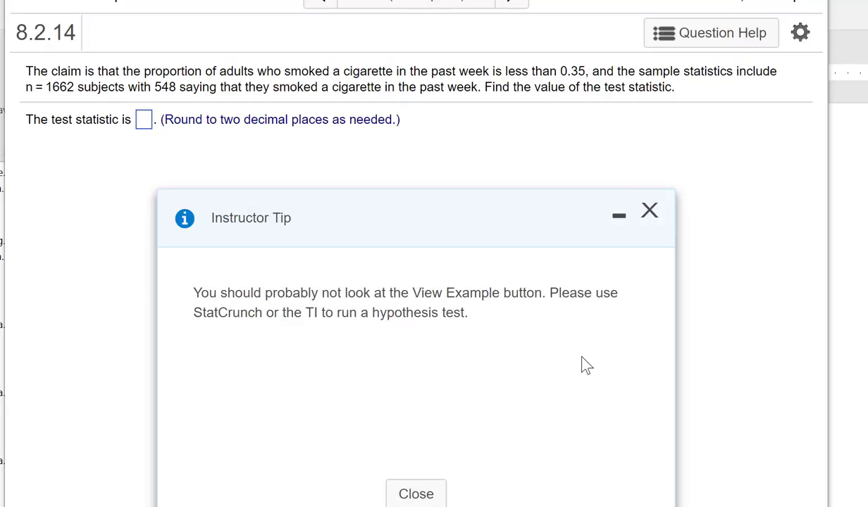
pyautogui.moveTo(386, 335)
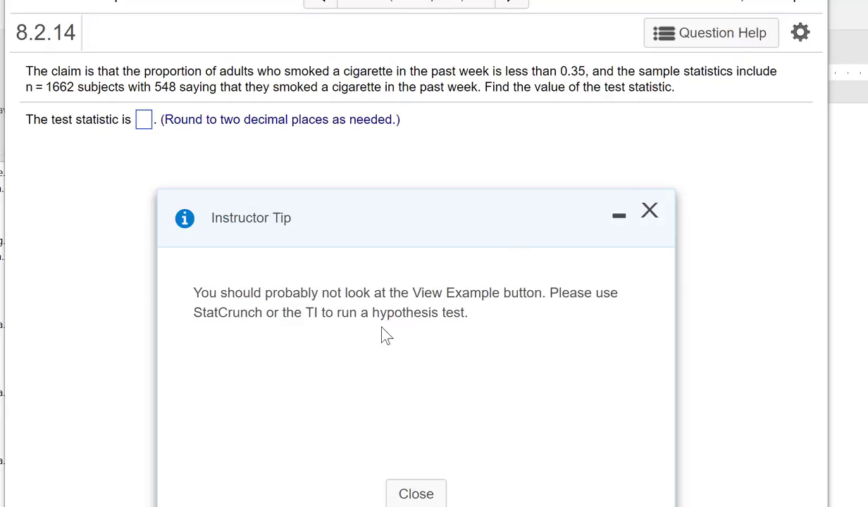
pyautogui.moveTo(332, 384)
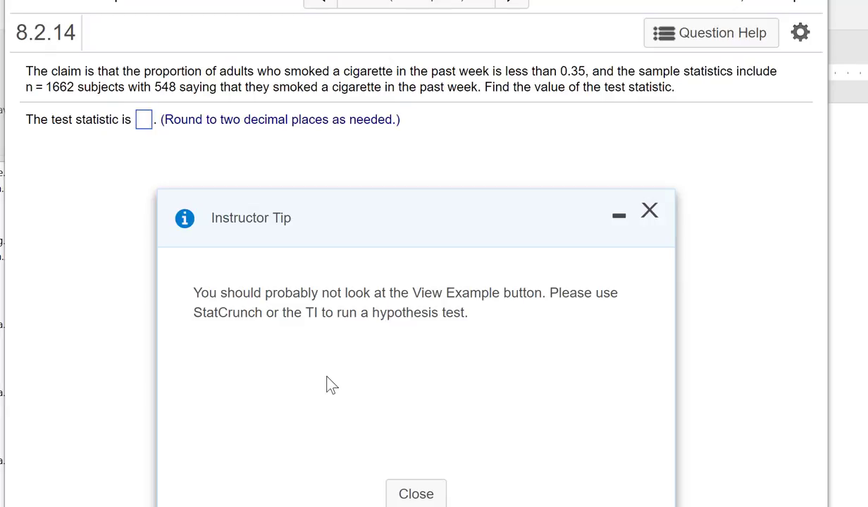
pyautogui.moveTo(492, 195)
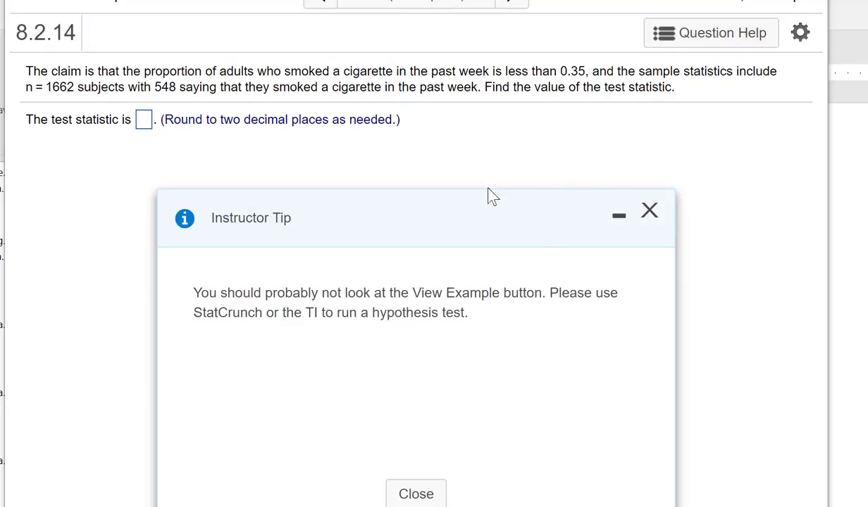
pyautogui.moveTo(310, 138)
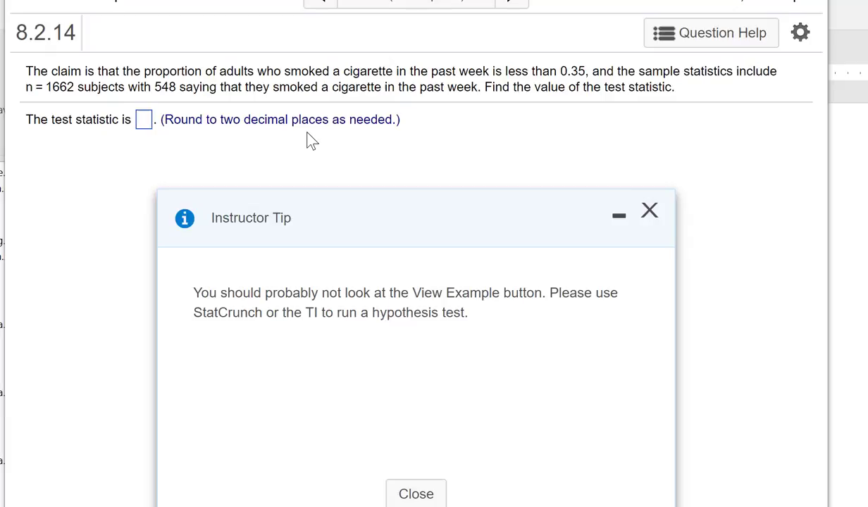
pyautogui.moveTo(361, 140)
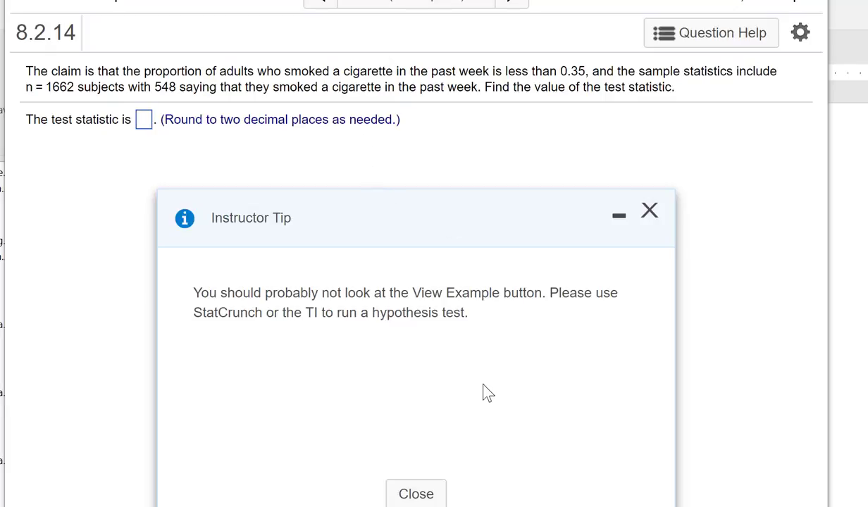
pyautogui.moveTo(223, 331)
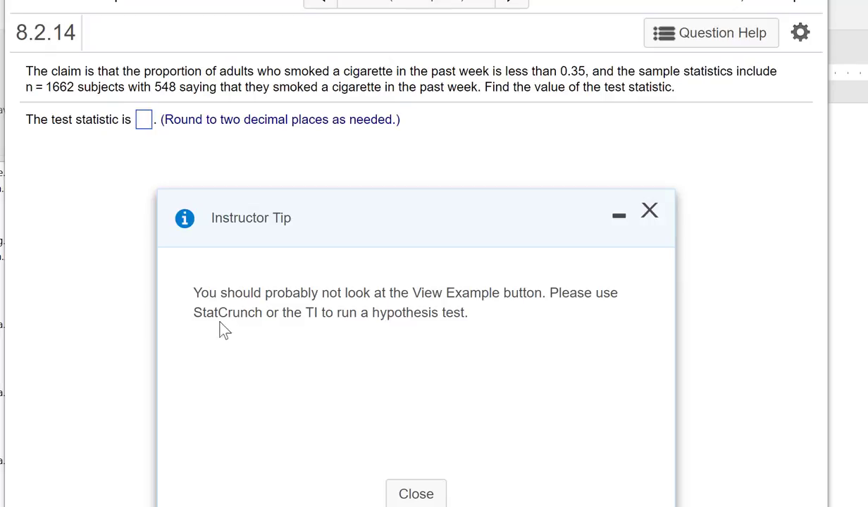
pyautogui.moveTo(498, 391)
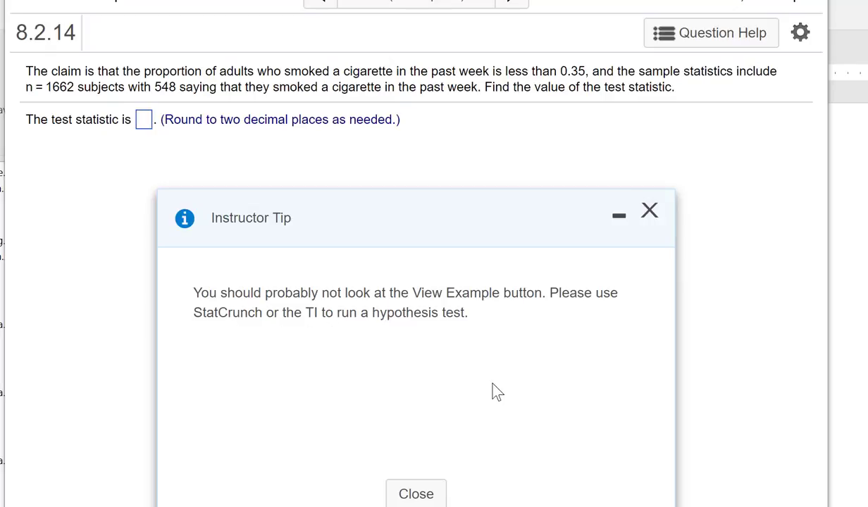
pyautogui.moveTo(416, 493)
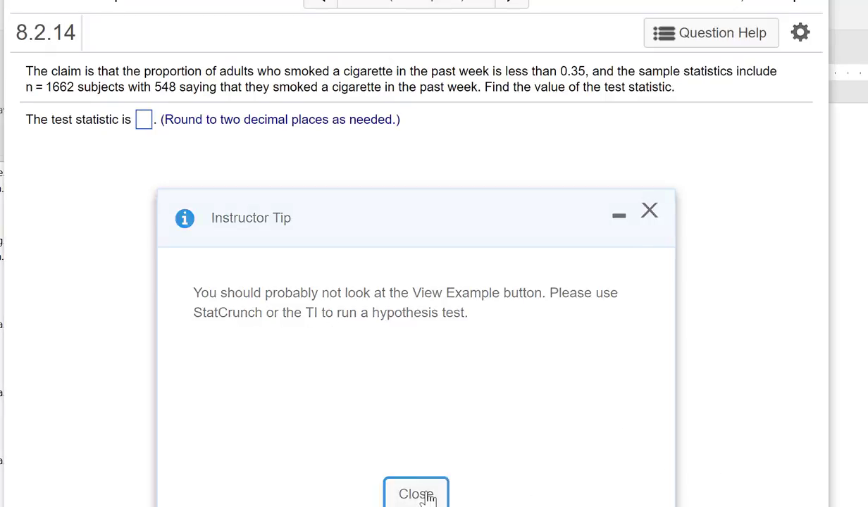
# Close the Instructor Tip and launch StatCrunch from Question Help beside problem 8.2.14
pyautogui.click(711, 30)
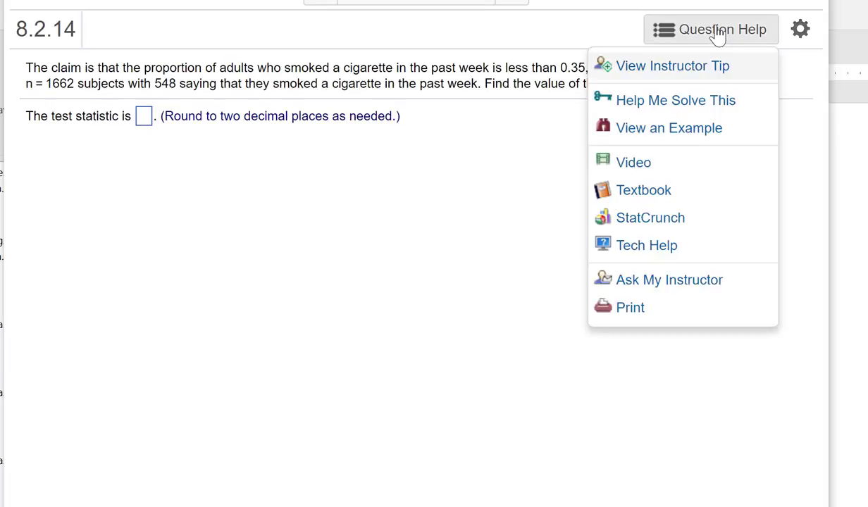
pyautogui.click(650, 217)
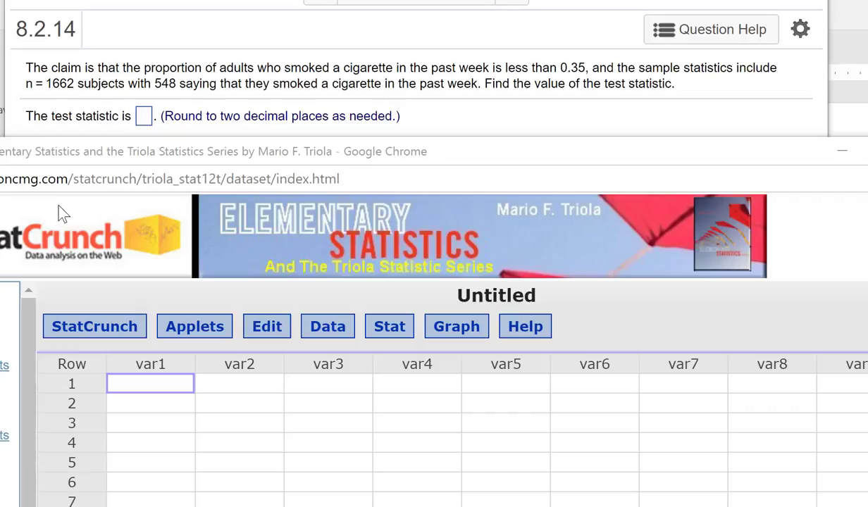
pyautogui.moveTo(72, 116)
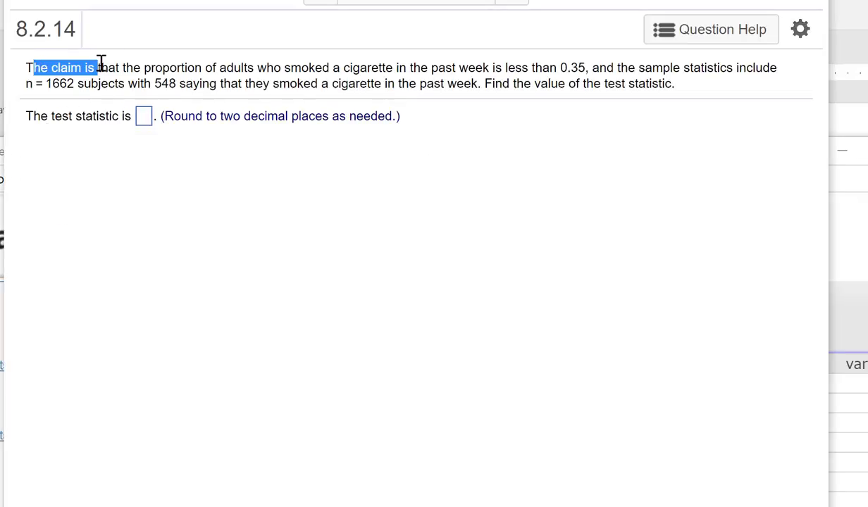
pyautogui.moveTo(253, 187)
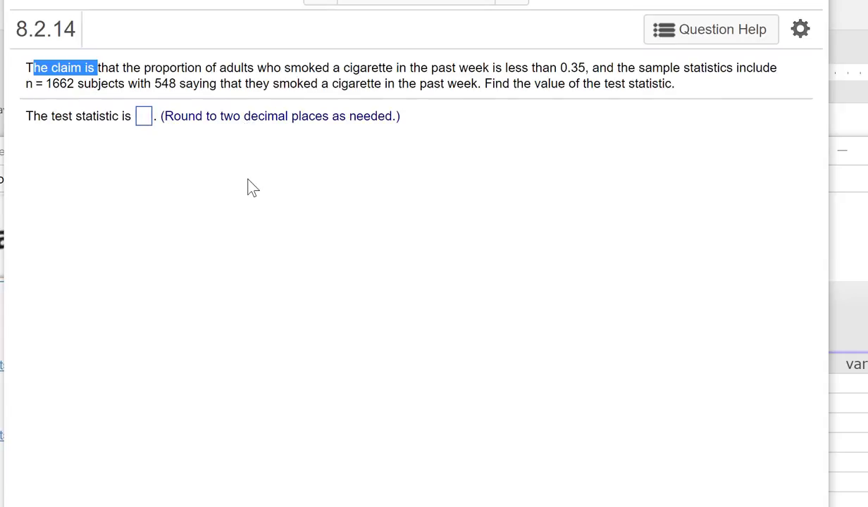
pyautogui.moveTo(602, 99)
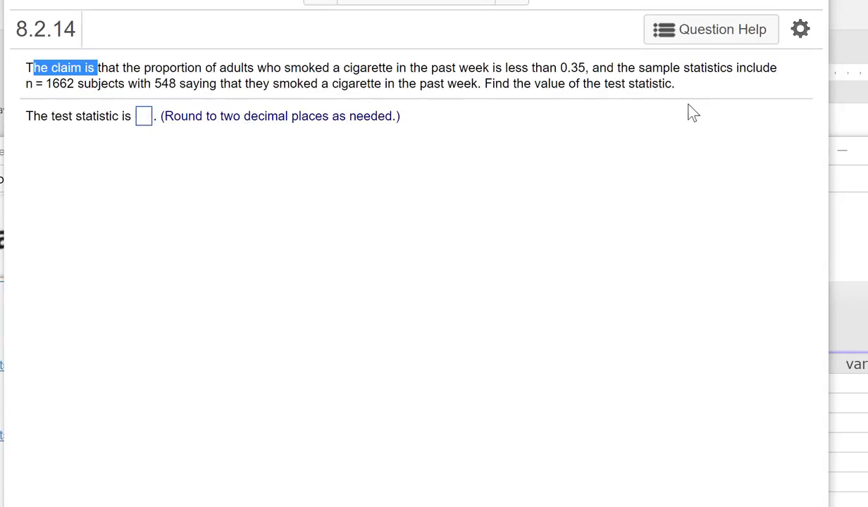
pyautogui.moveTo(57, 110)
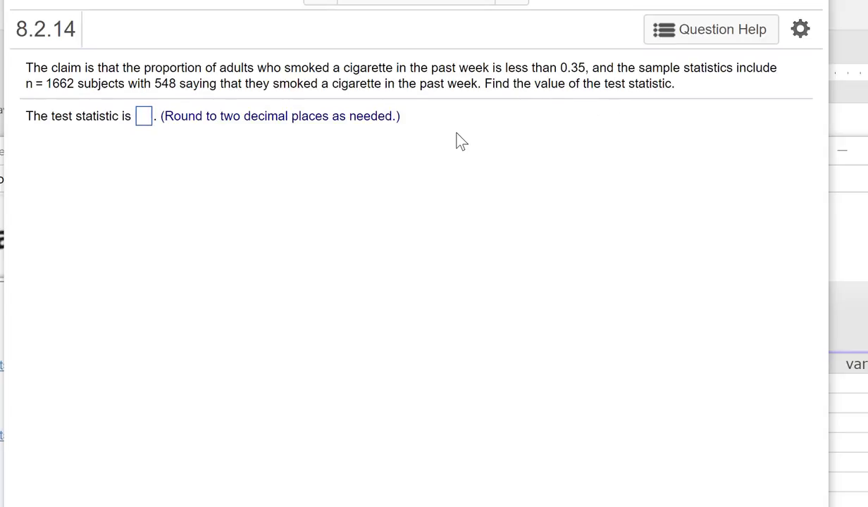
pyautogui.moveTo(274, 296)
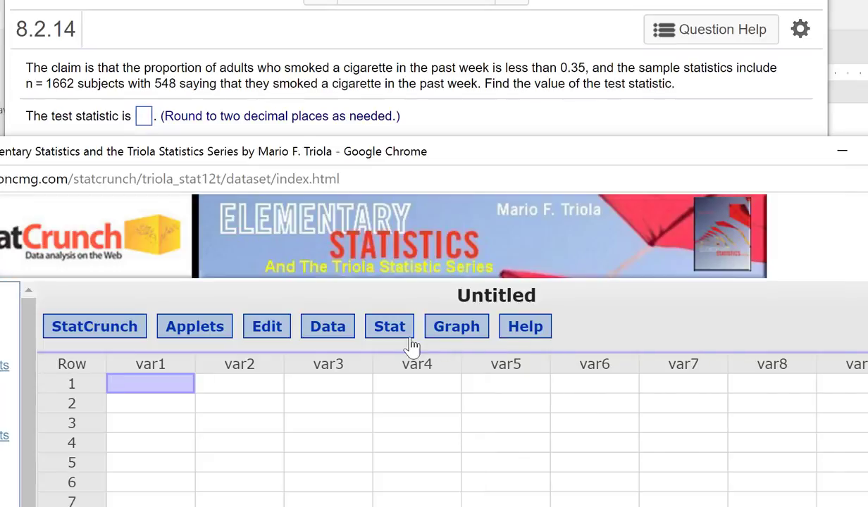
# Start Stat > Proportion Stats > One Sample > With Summary
pyautogui.click(389, 327)
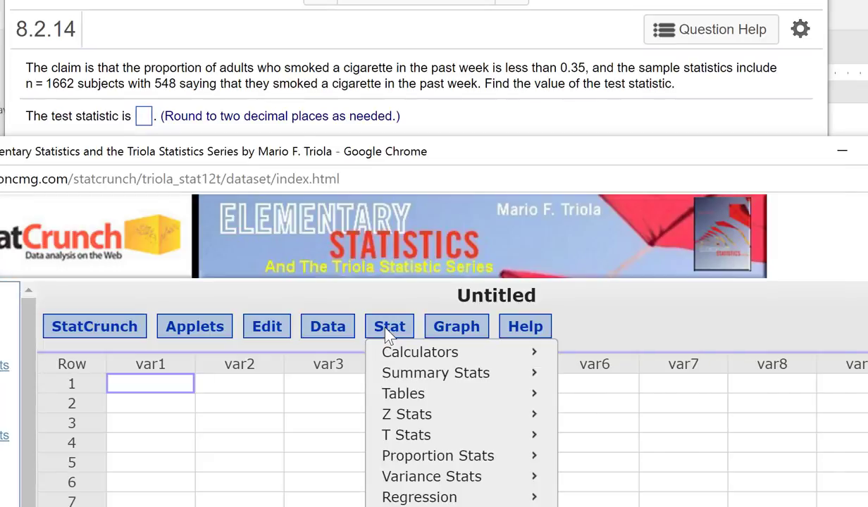
pyautogui.moveTo(579, 134)
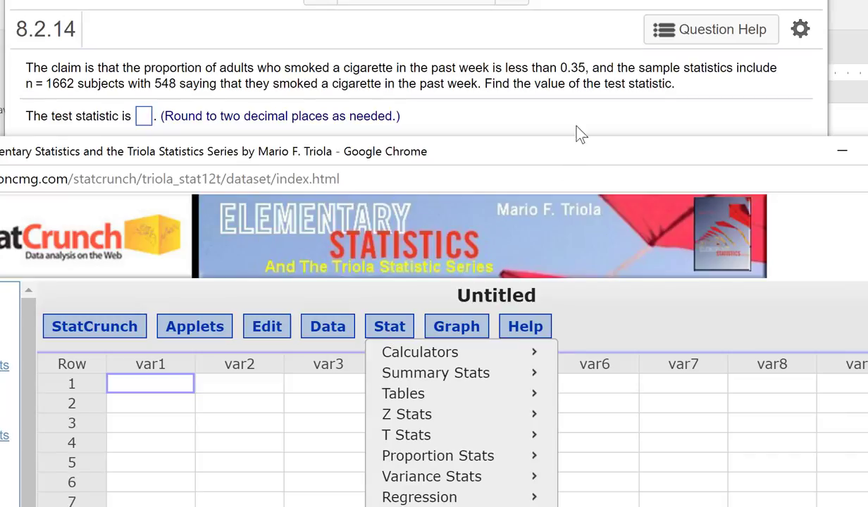
pyautogui.moveTo(437, 457)
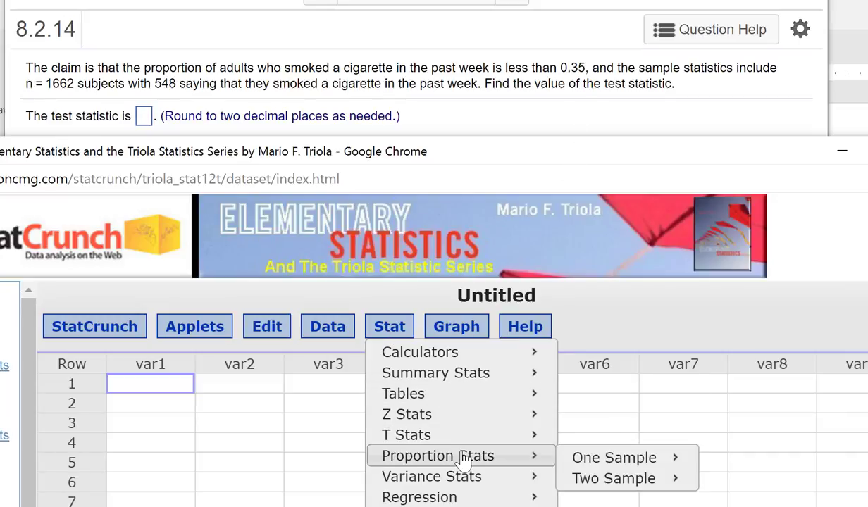
pyautogui.moveTo(614, 457)
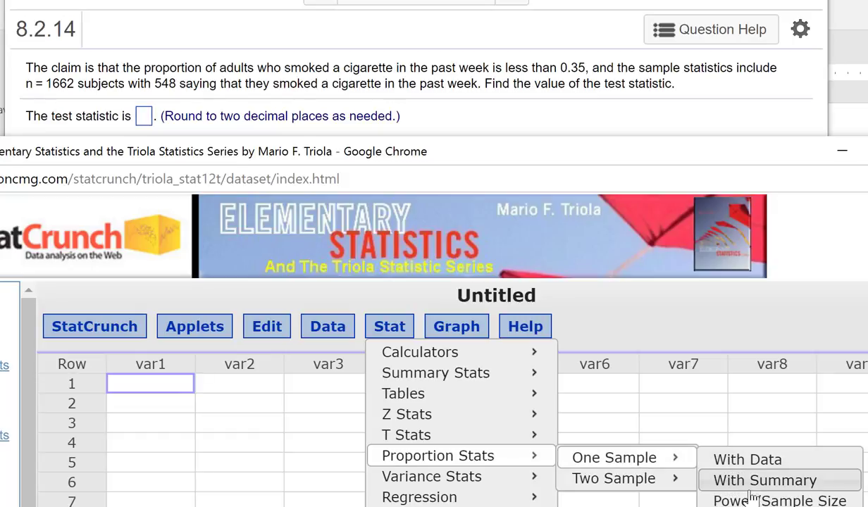
pyautogui.click(766, 479)
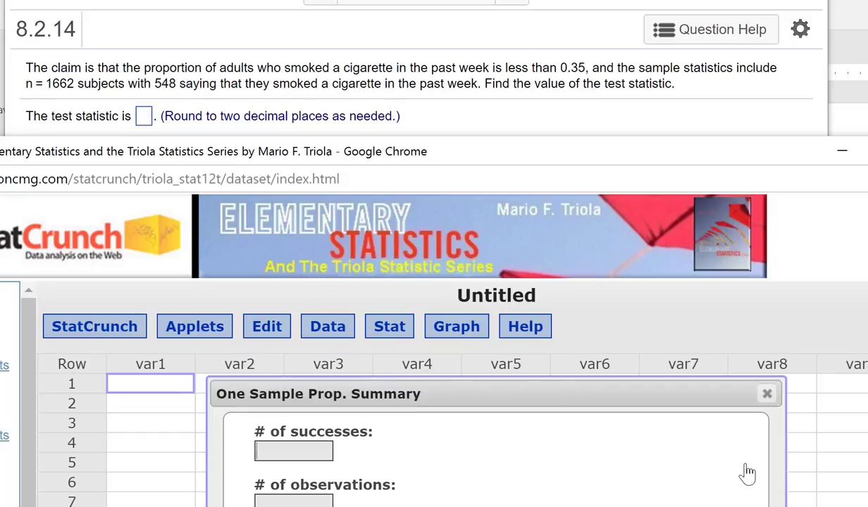
pyautogui.moveTo(365, 295)
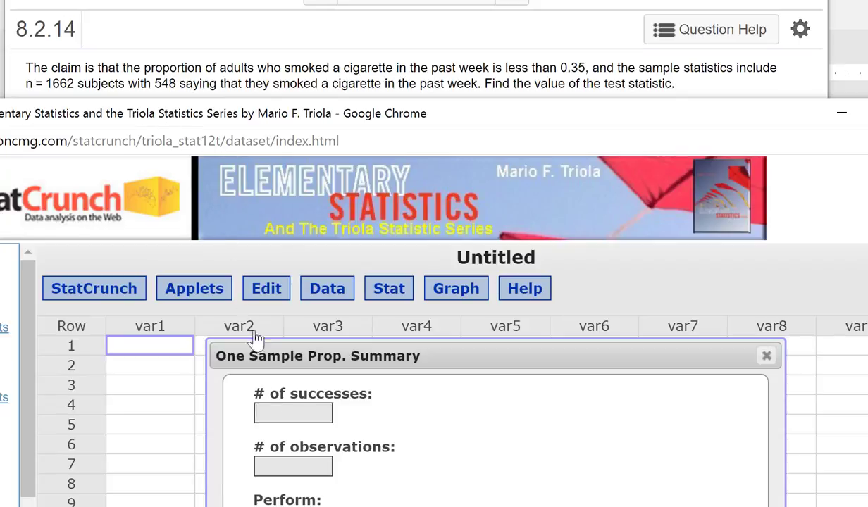
pyautogui.moveTo(245, 396)
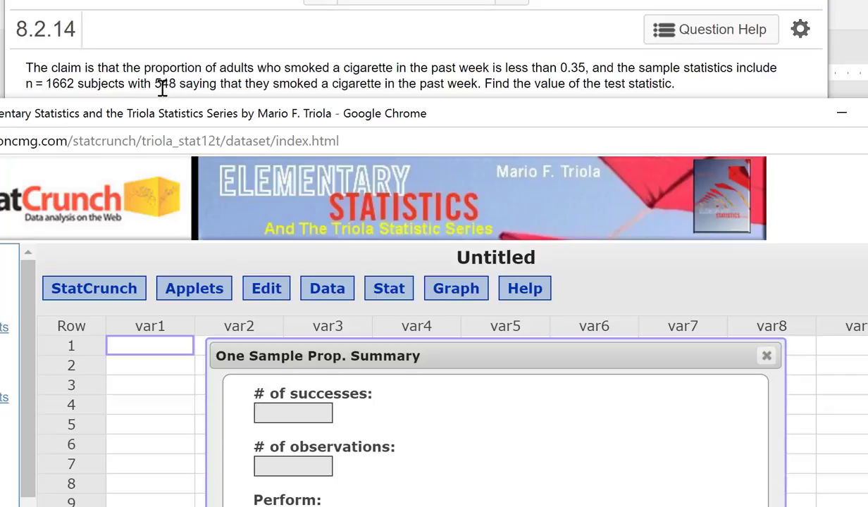
pyautogui.moveTo(204, 85)
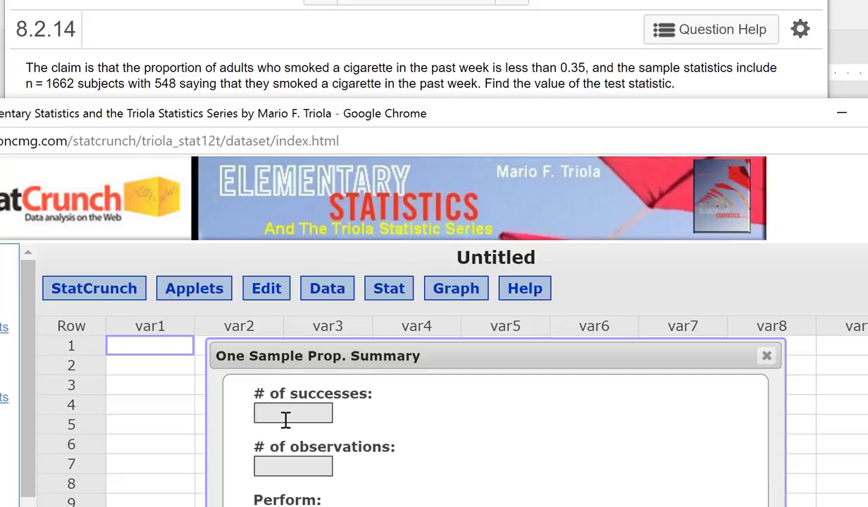
# Enter 548 successes and 1662 observations in the proportion summary dialog
pyautogui.write('548')
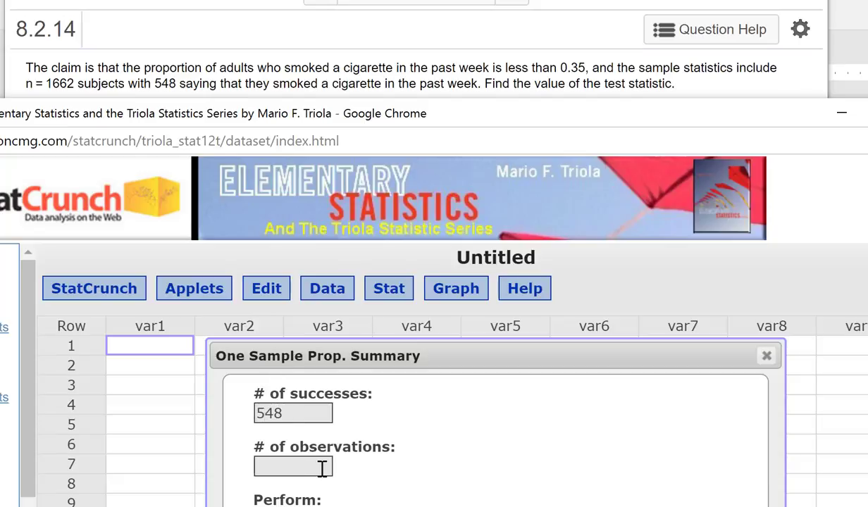
pyautogui.write('1662')
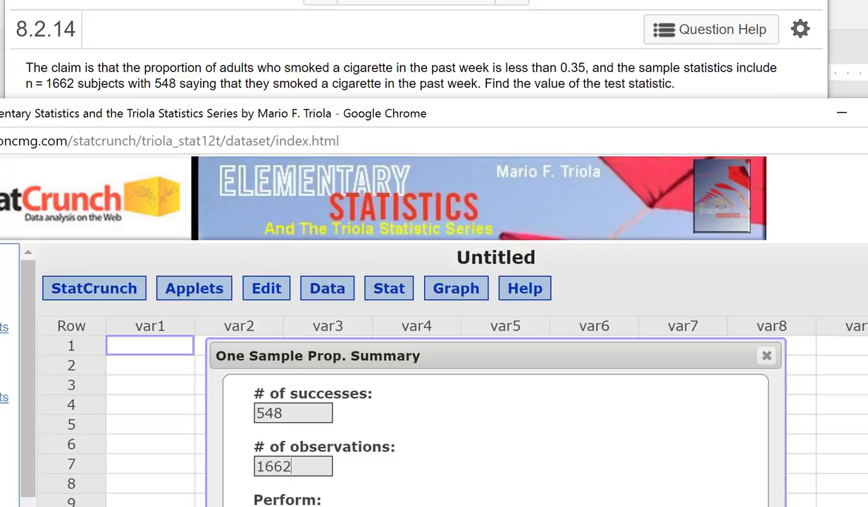
pyautogui.moveTo(437, 493)
pyautogui.write('0.35')
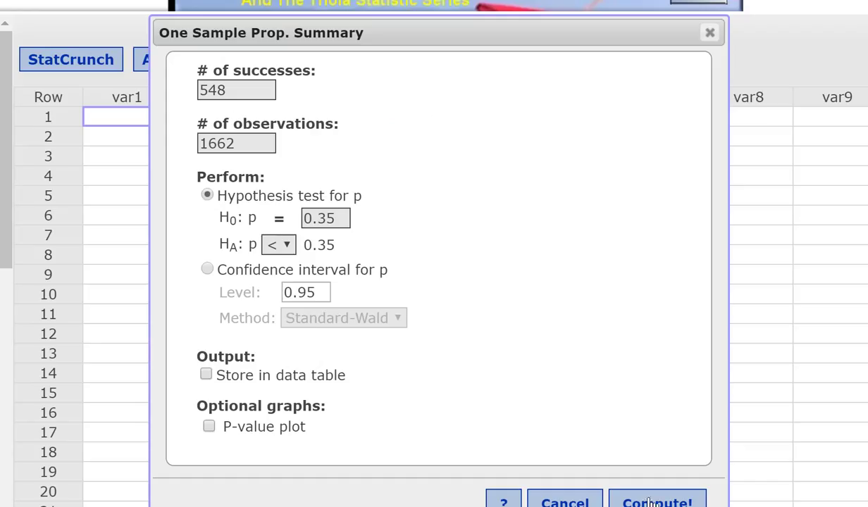
# Compute the test (z = −1.7331, P = 0.0415) and return to the MyLab answer blank
pyautogui.click(657, 501)
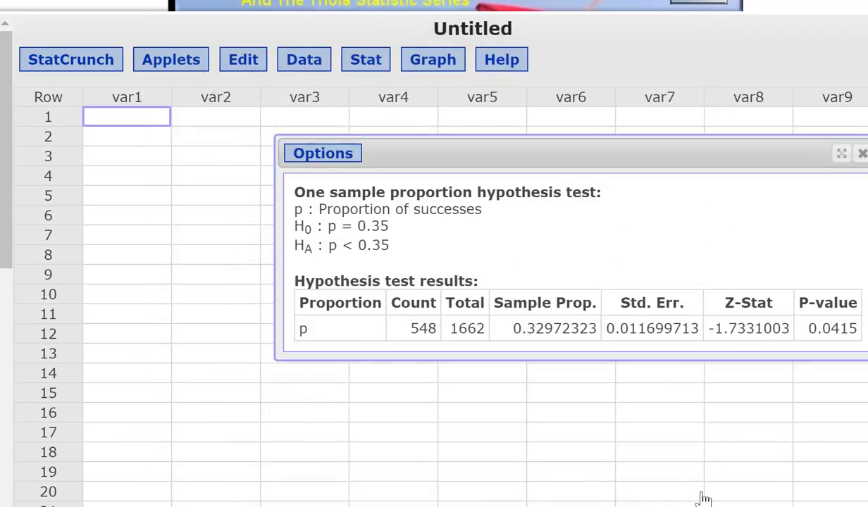
pyautogui.moveTo(564, 152); pyautogui.dragTo(460, 164)
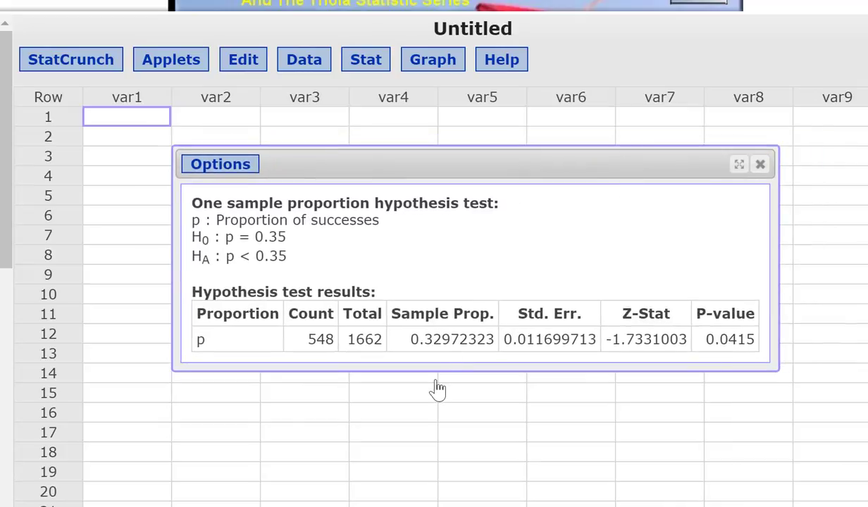
pyautogui.moveTo(461, 386)
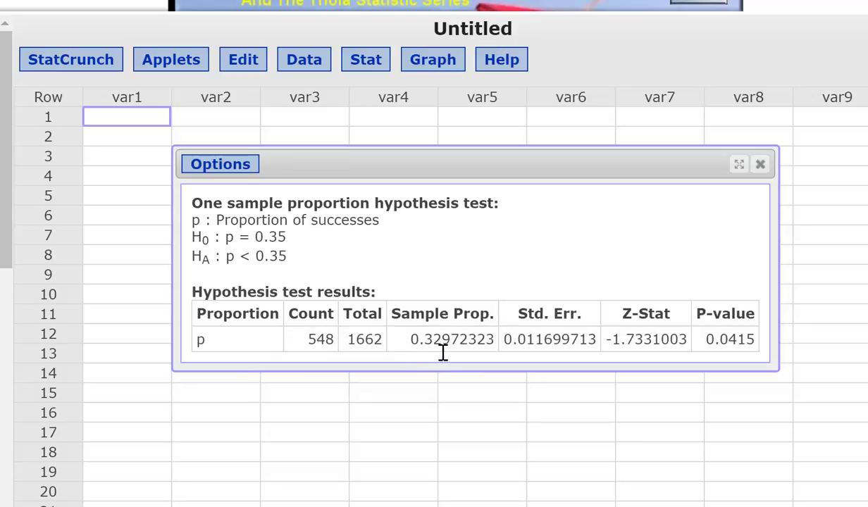
pyautogui.doubleClick(441, 338)
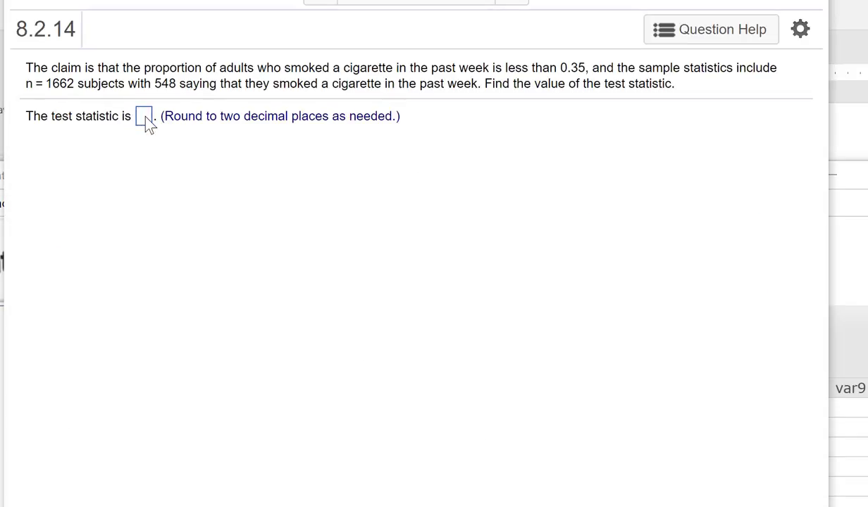
# Enter −1.73 as the test statistic in the MyLab answer box
pyautogui.write('-')
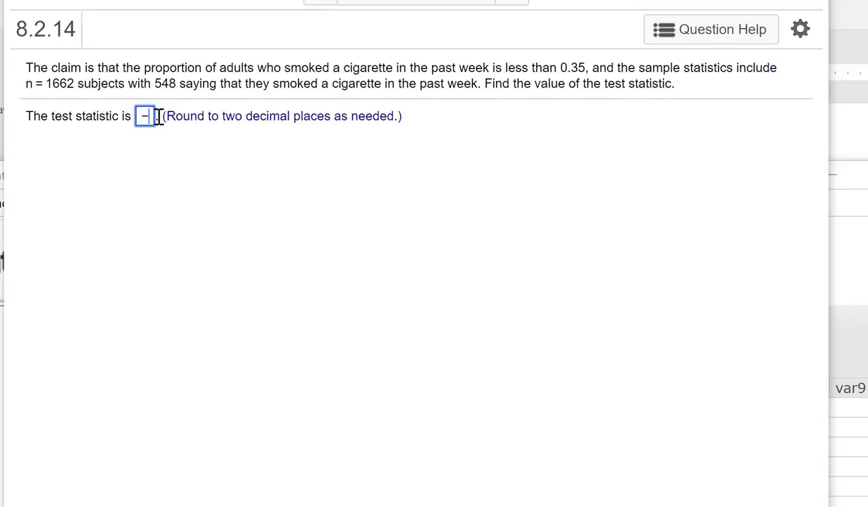
pyautogui.write('1.73')
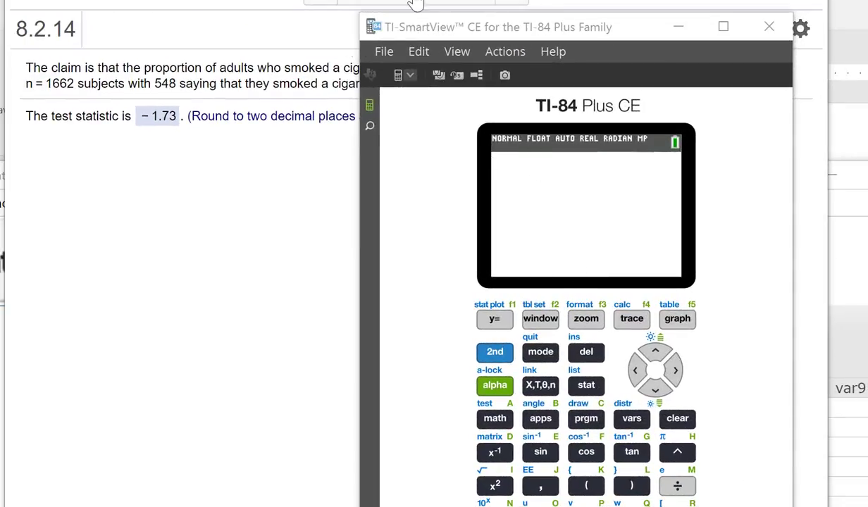
# Navigate STAT > TESTS > 5:1-PropZTest to reach its input screen
pyautogui.click(587, 386)
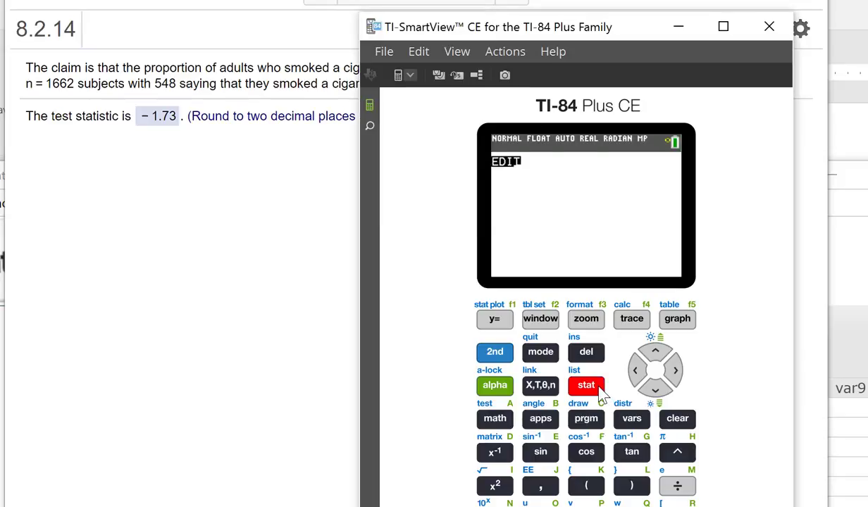
pyautogui.click(586, 385)
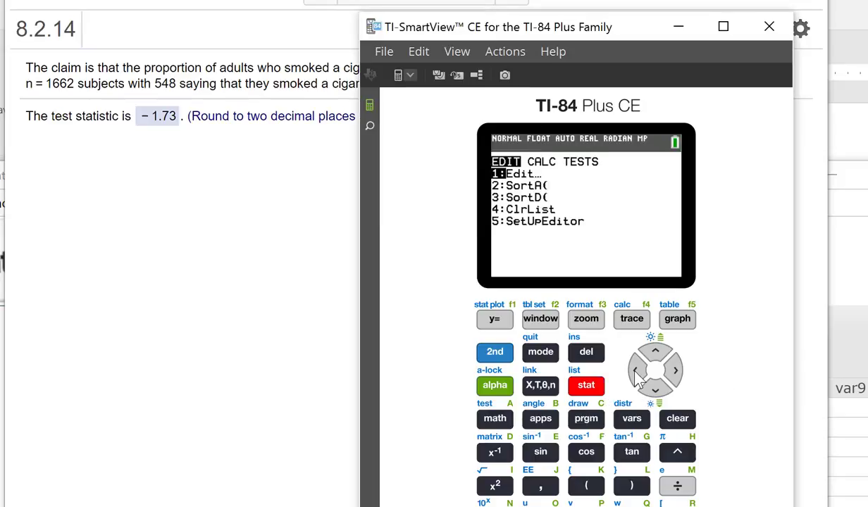
pyautogui.click(634, 370)
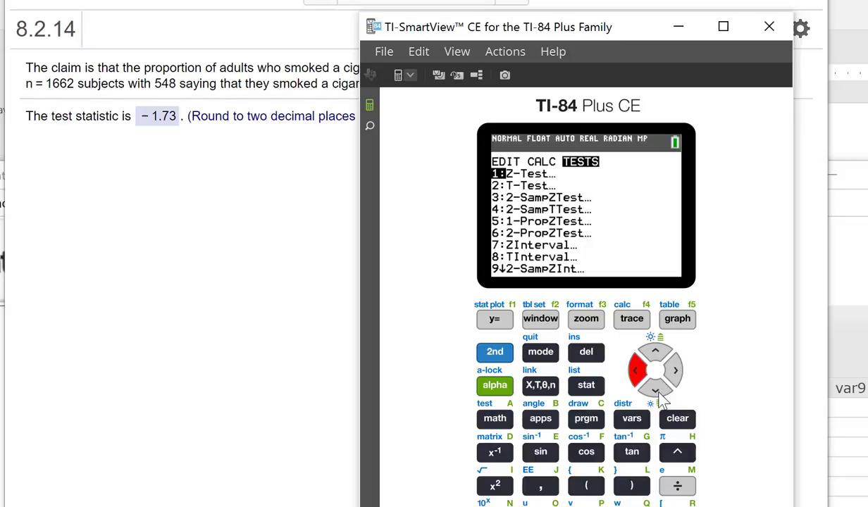
pyautogui.moveTo(662, 402)
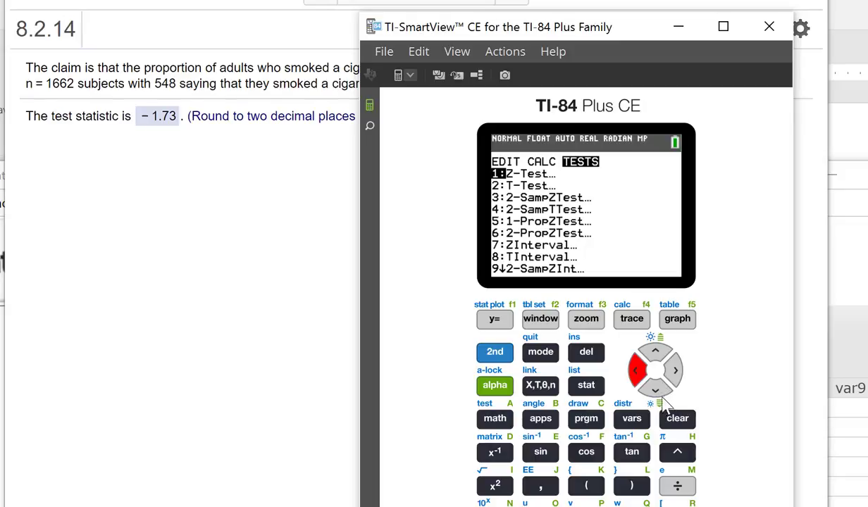
pyautogui.click(654, 392)
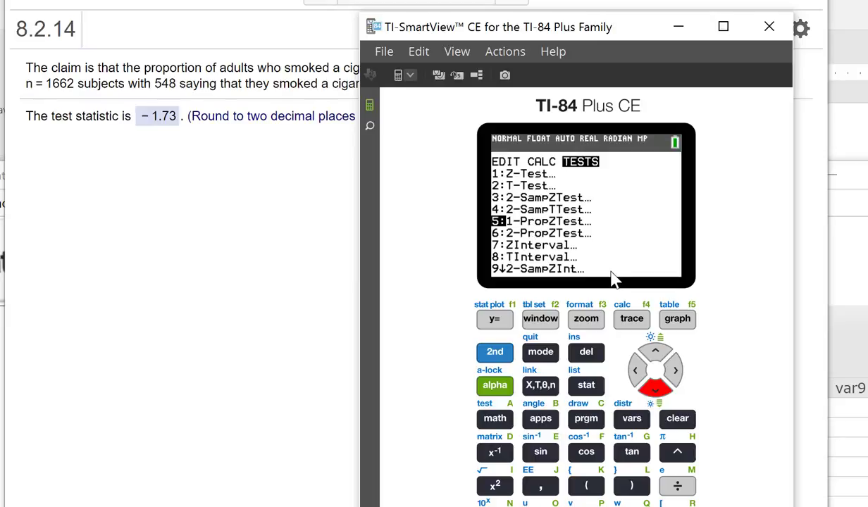
pyautogui.press('enter')
pyautogui.write('.')
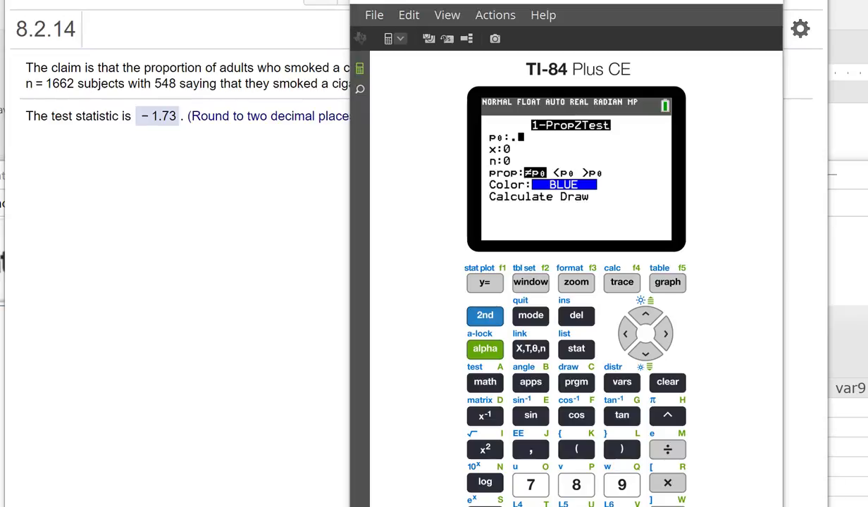
# Enter p0 .35, x 548, n 1662 with <p0 and calculate, giving z = −1.7331
pyautogui.write('35')
pyautogui.click(506, 150)
pyautogui.write('548')
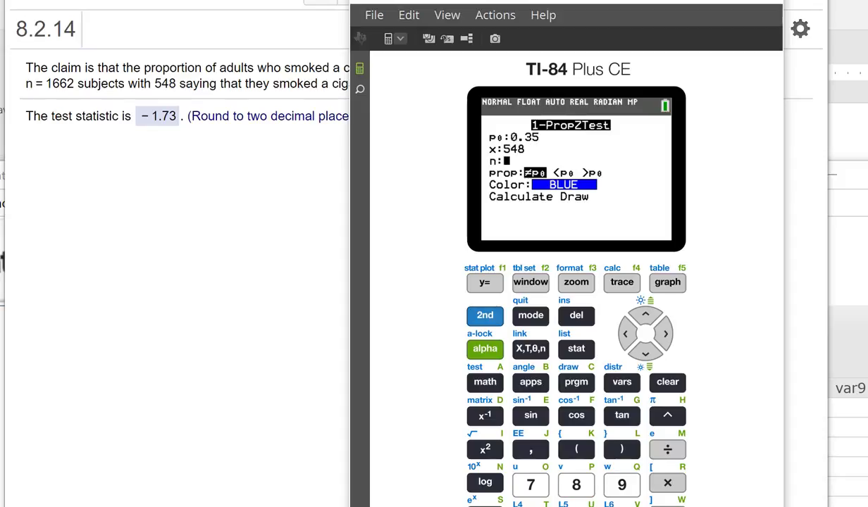
pyautogui.write('166')
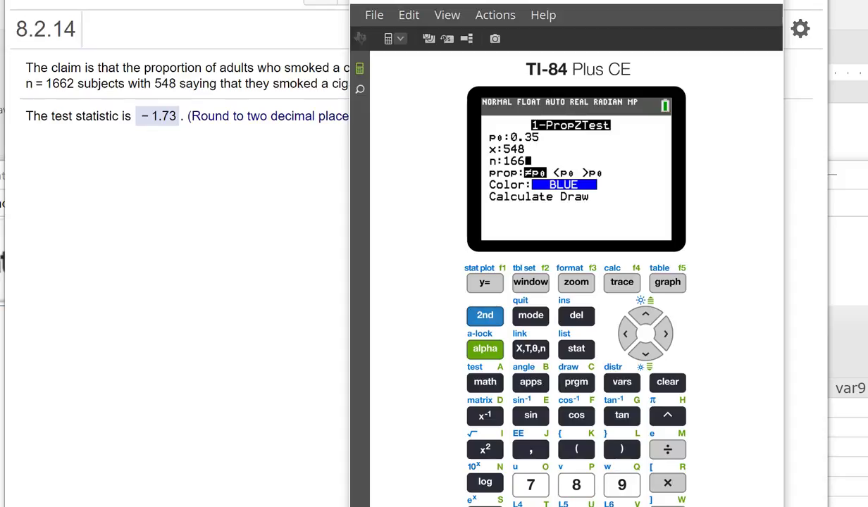
pyautogui.click(666, 332)
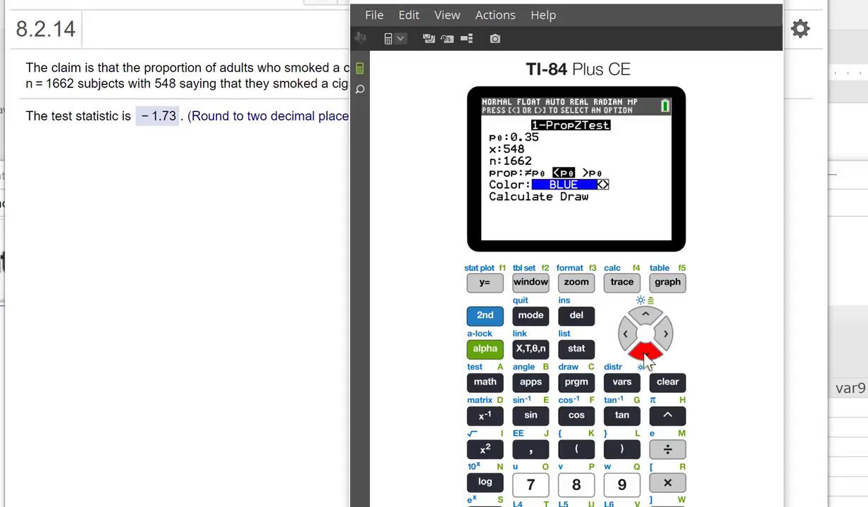
pyautogui.click(645, 352)
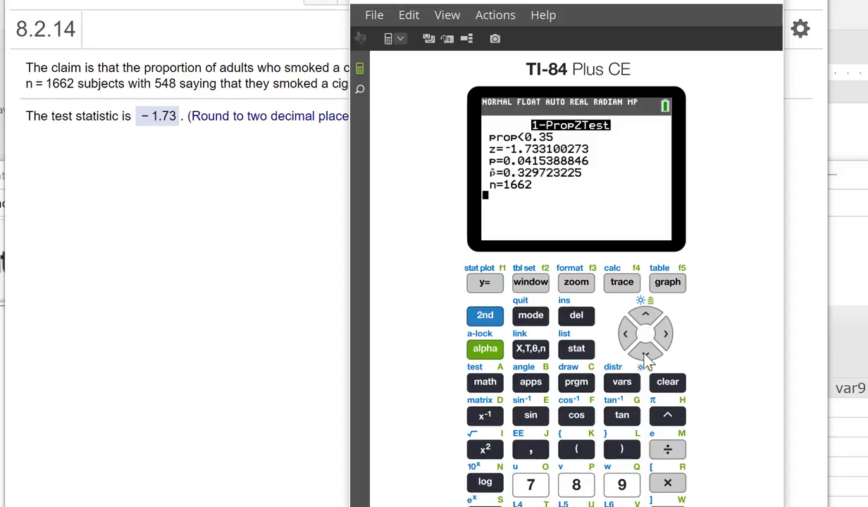
pyautogui.moveTo(521, 158)
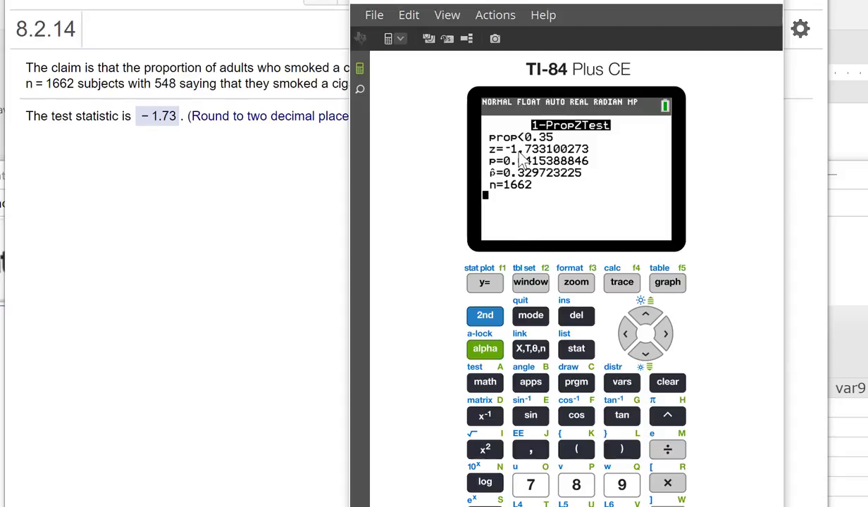